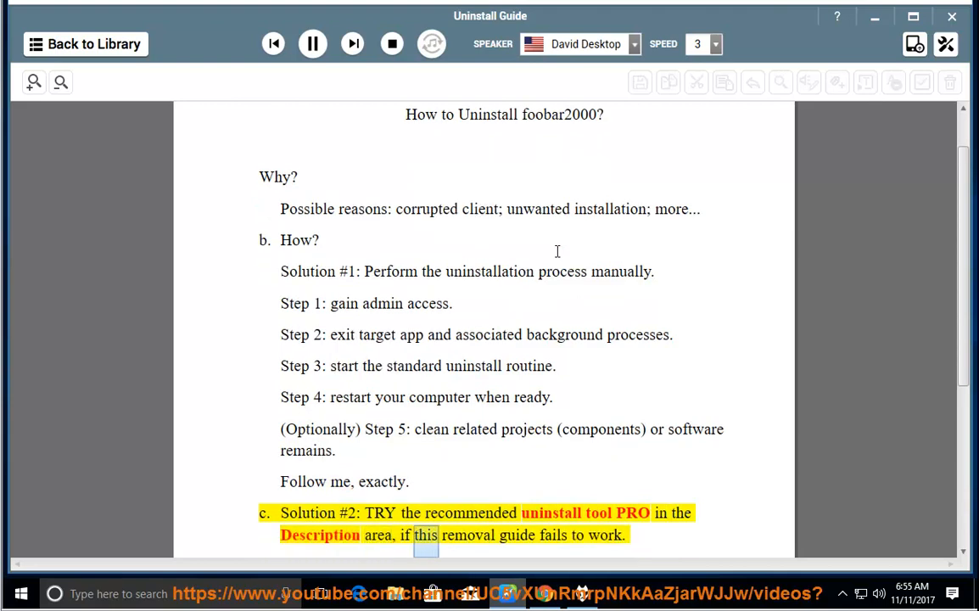
Step: Stop the foobar2000 uninstall guide being read aloud and close the reader
{"action": "scroll", "scroll_direction": "down", "scroll_amount": 3}
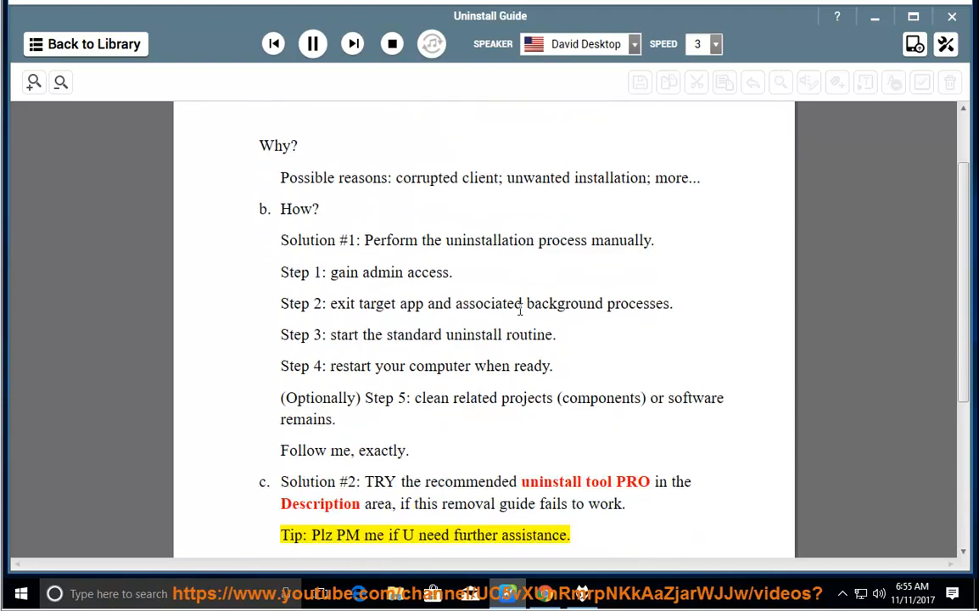
{"action": "double_click", "coordinate": [533, 535]}
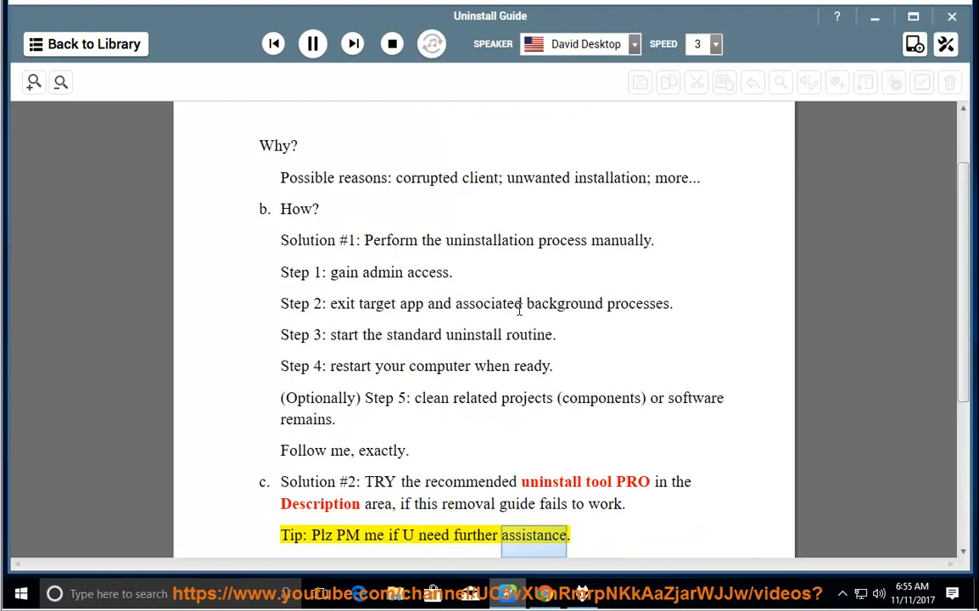
{"action": "left_click", "coordinate": [312, 44]}
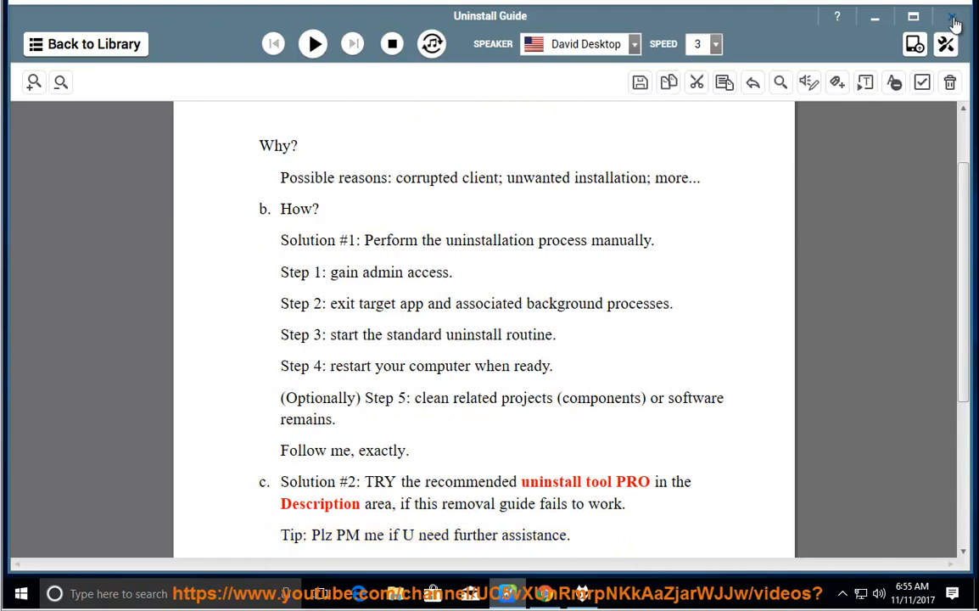
{"action": "left_click", "coordinate": [953, 17]}
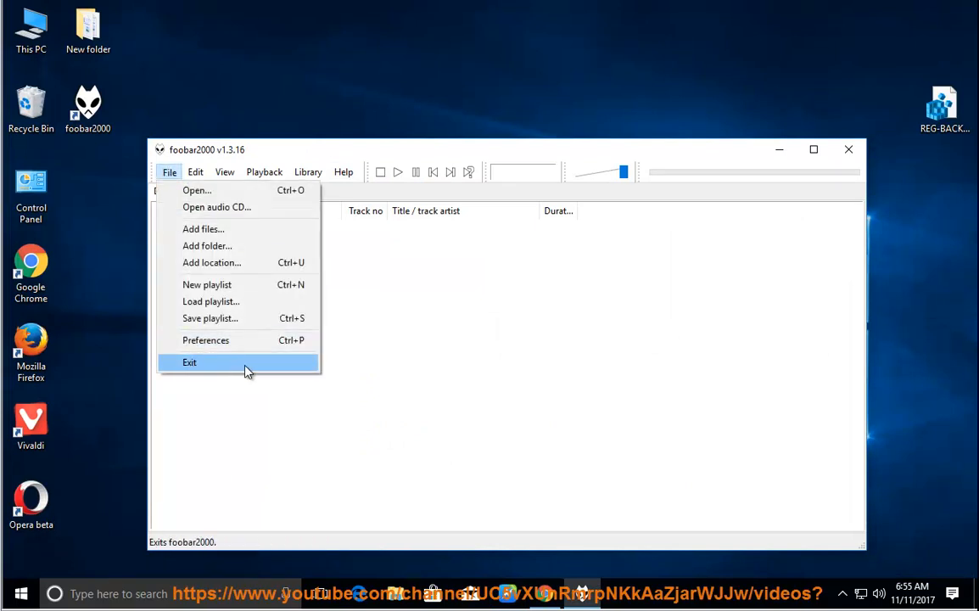
Step: Exit foobar2000 and show its install folder from the desktop shortcut's Open file location
{"action": "left_click", "coordinate": [190, 363]}
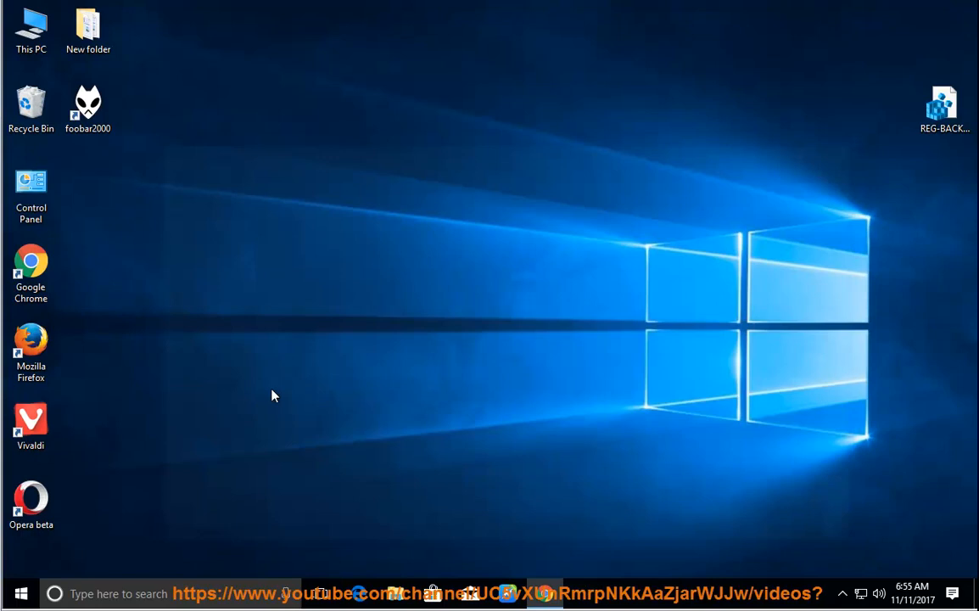
{"action": "right_click", "coordinate": [88, 102]}
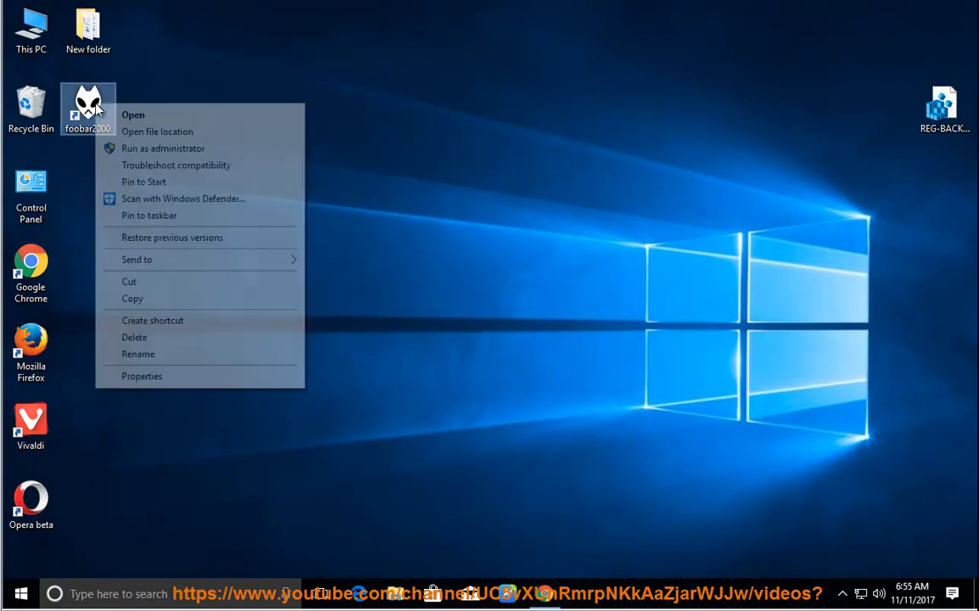
{"action": "left_click", "coordinate": [156, 132]}
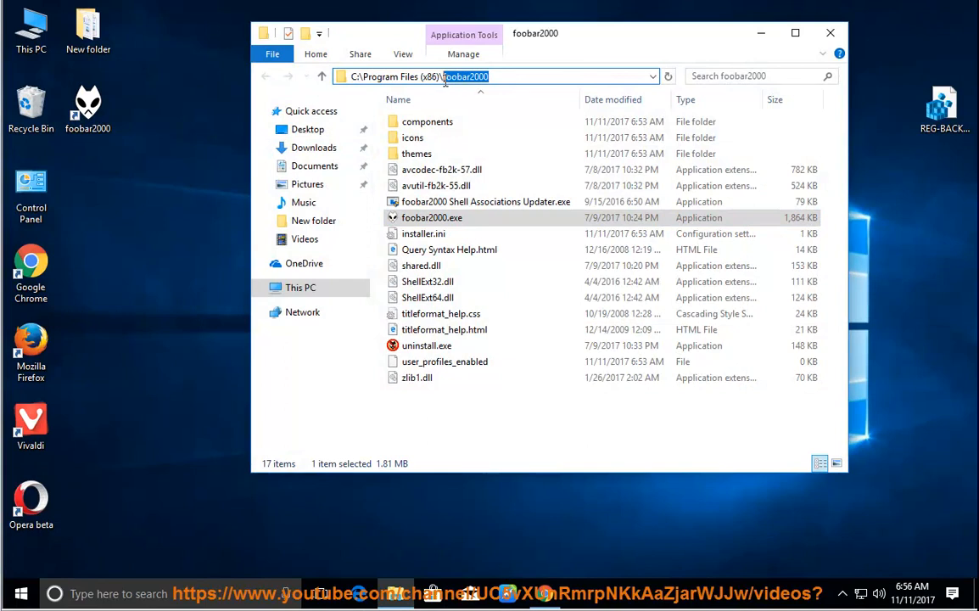
{"action": "mouse_move", "coordinate": [745, 58]}
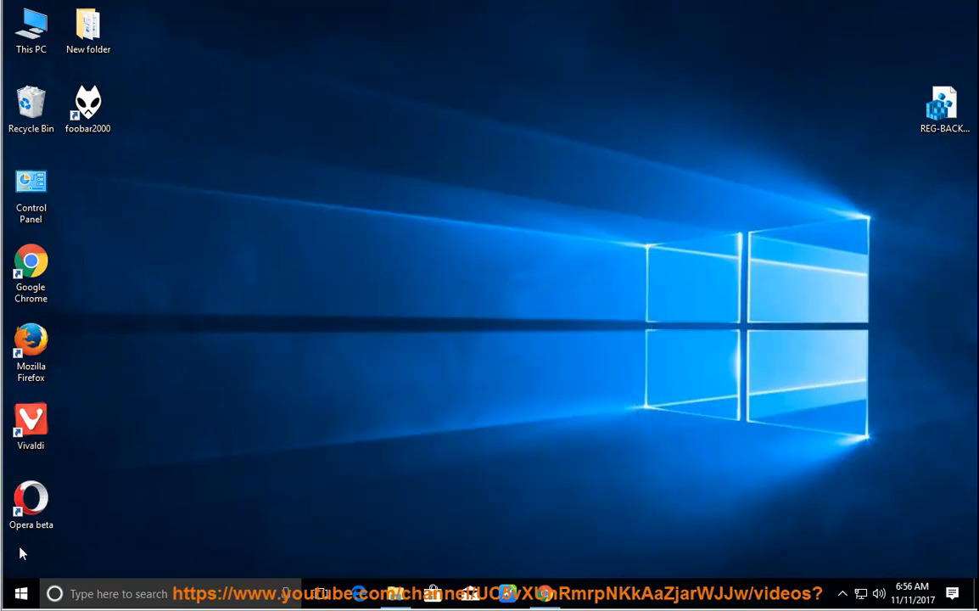
Step: Filter the Apps & features list to foobar2000 by pasting its name into the search
{"action": "left_click", "coordinate": [20, 592]}
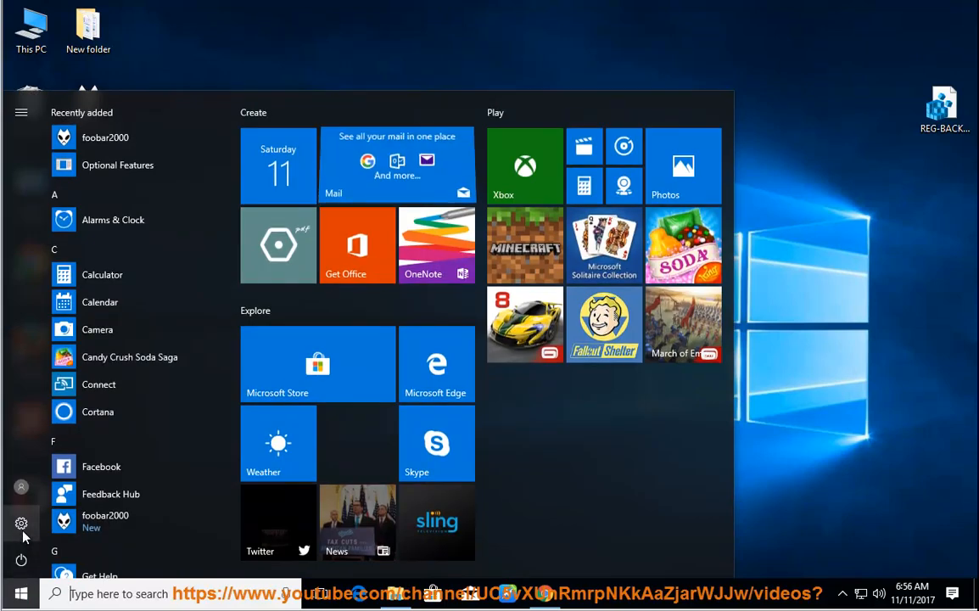
{"action": "left_click", "coordinate": [20, 522]}
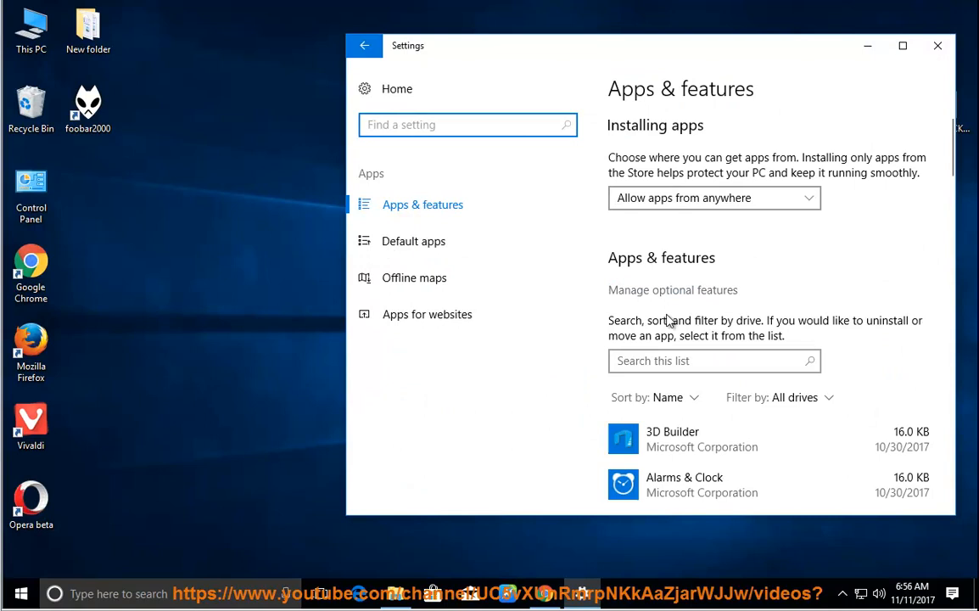
{"action": "right_click", "coordinate": [714, 360]}
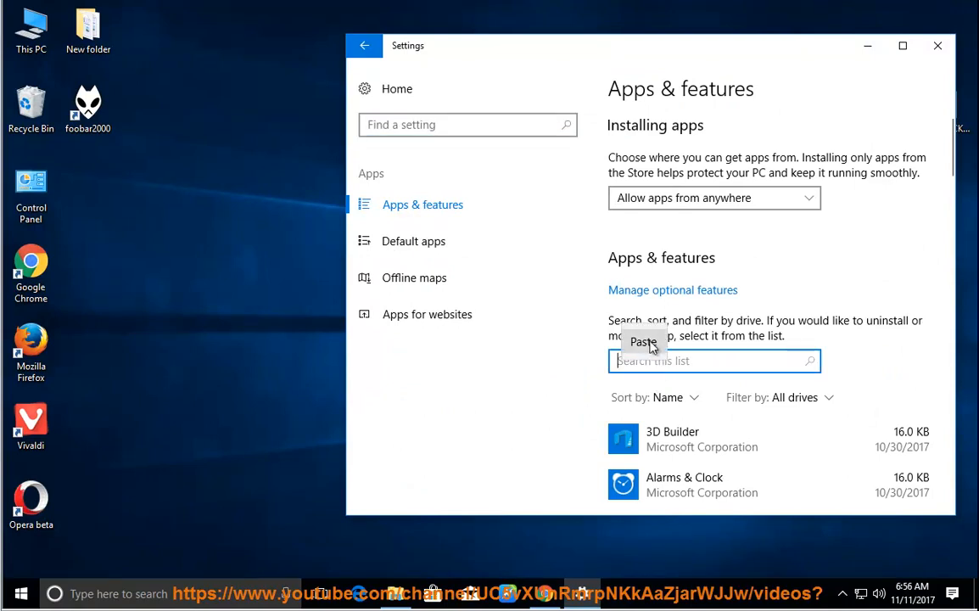
{"action": "left_click", "coordinate": [645, 343]}
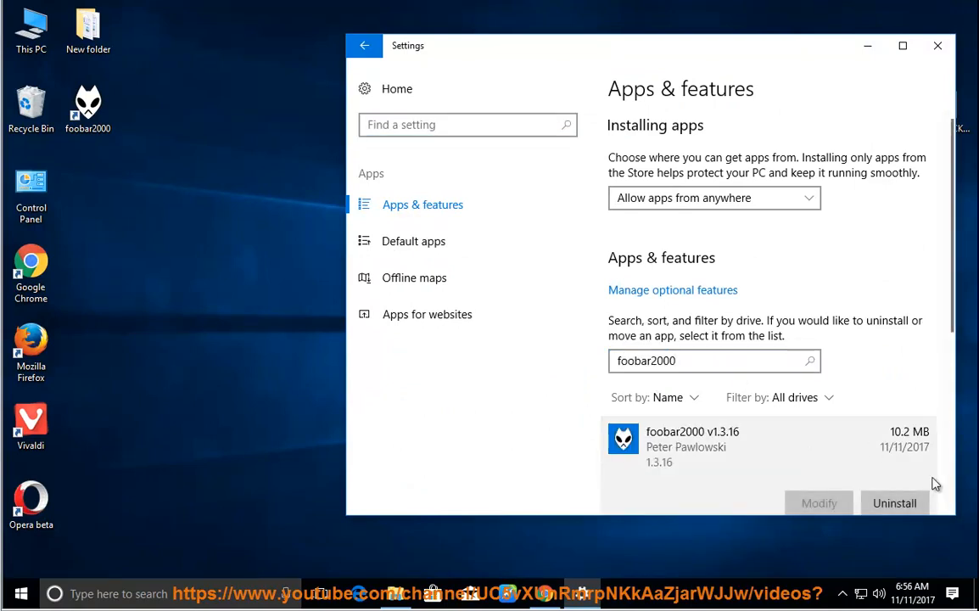
Step: Uninstall foobar2000 v1.3.16 and confirm, raising the UAC prompt for uninstall.exe
{"action": "left_click", "coordinate": [894, 502]}
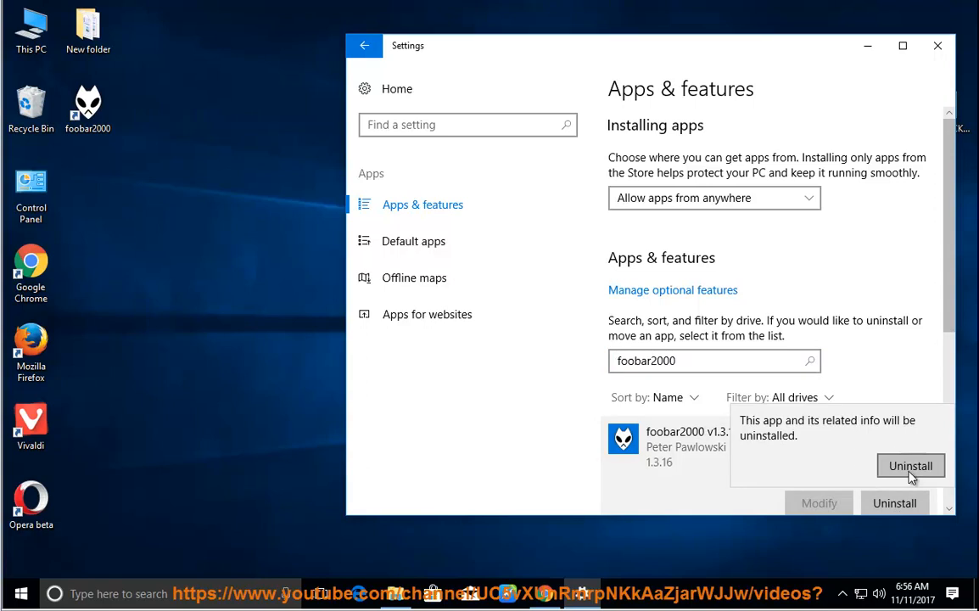
{"action": "left_click", "coordinate": [909, 465]}
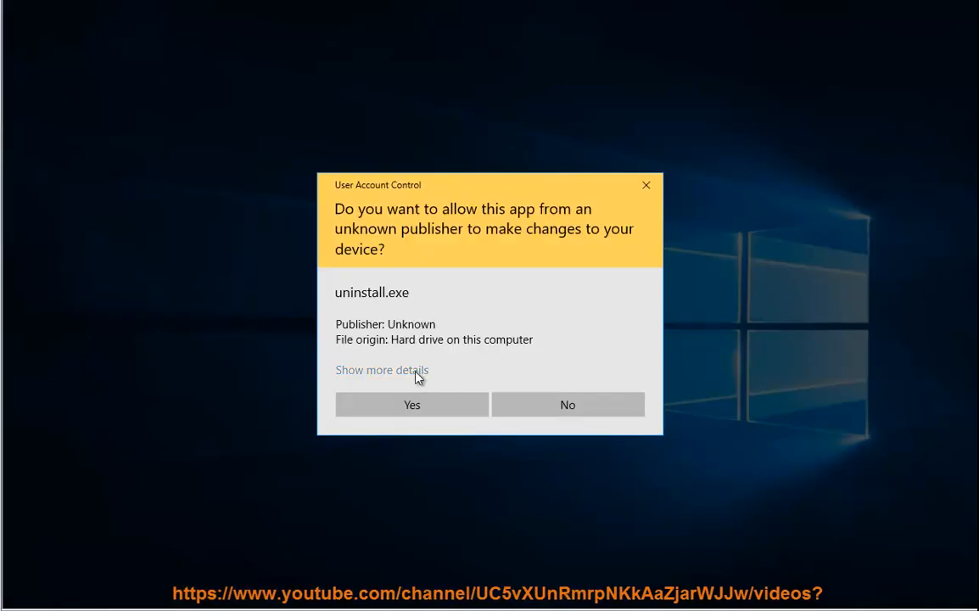
Step: Allow the uninstaller, remove the program folder and configuration data too, then close it
{"action": "left_click", "coordinate": [411, 403]}
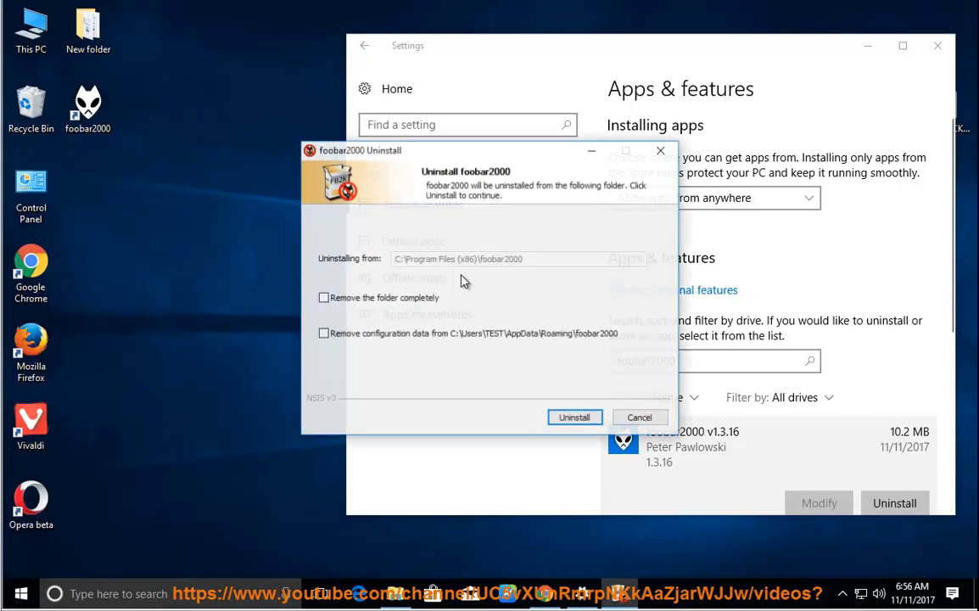
{"action": "left_click", "coordinate": [323, 297]}
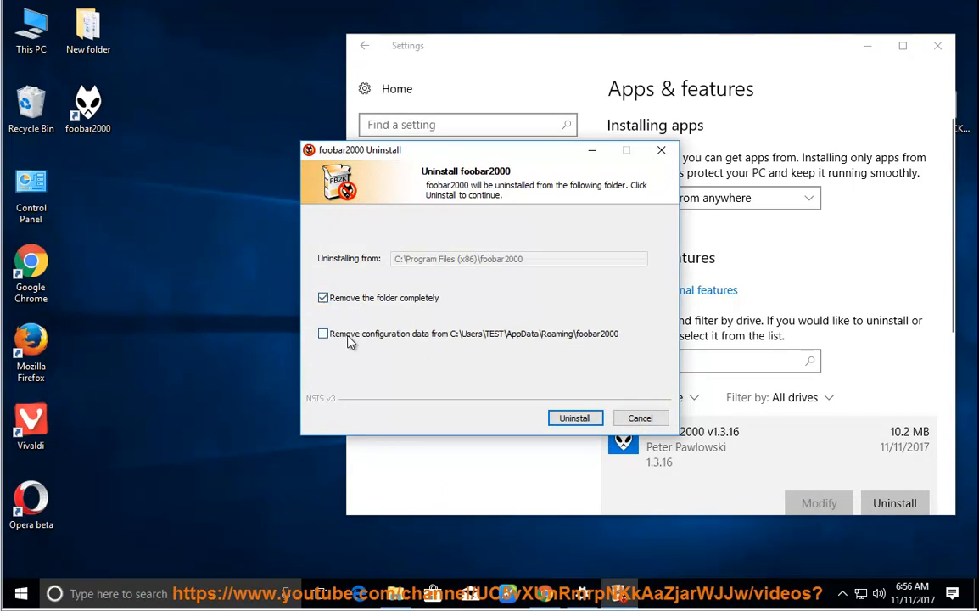
{"action": "left_click", "coordinate": [322, 297]}
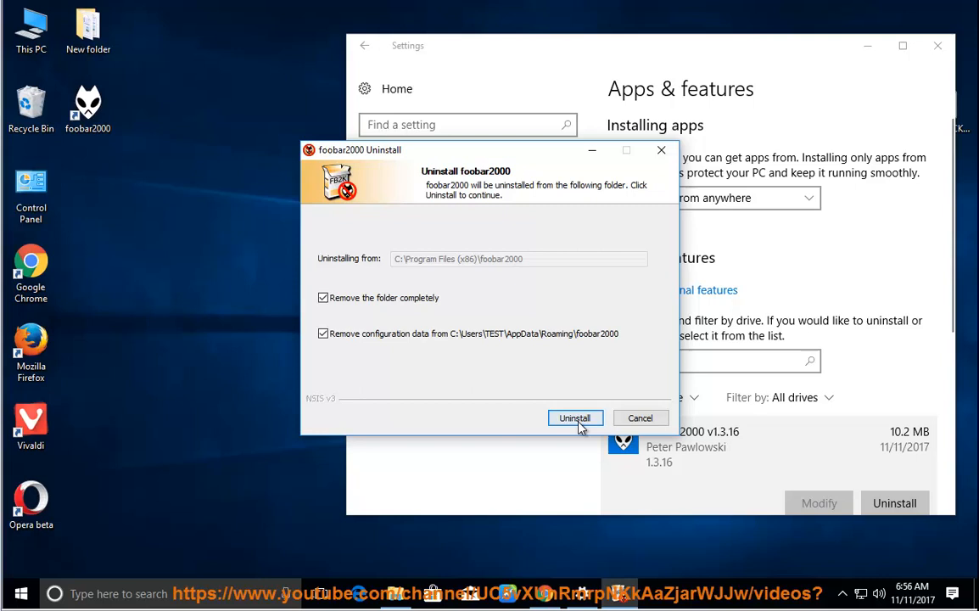
{"action": "left_click", "coordinate": [573, 418]}
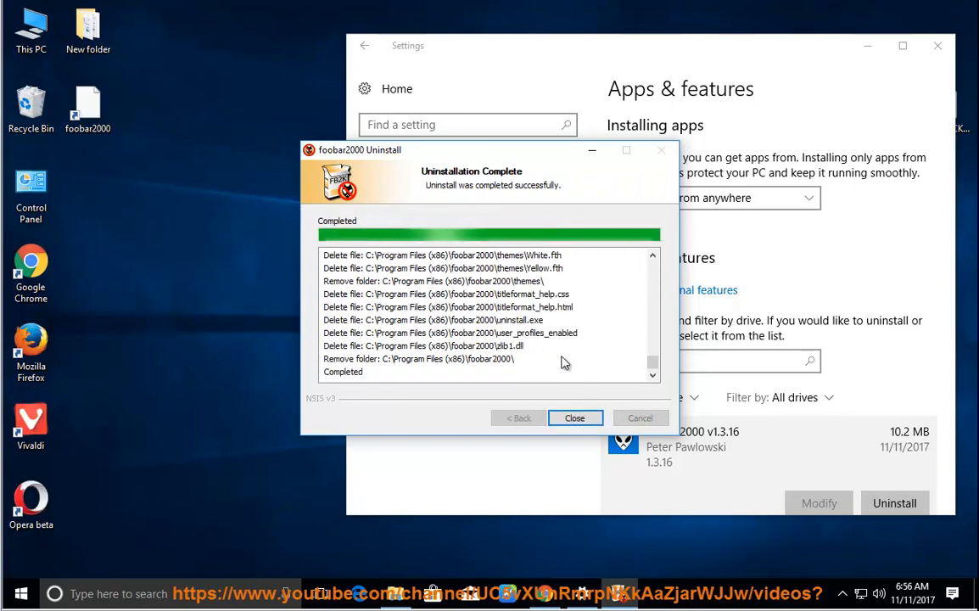
{"action": "left_click", "coordinate": [574, 418]}
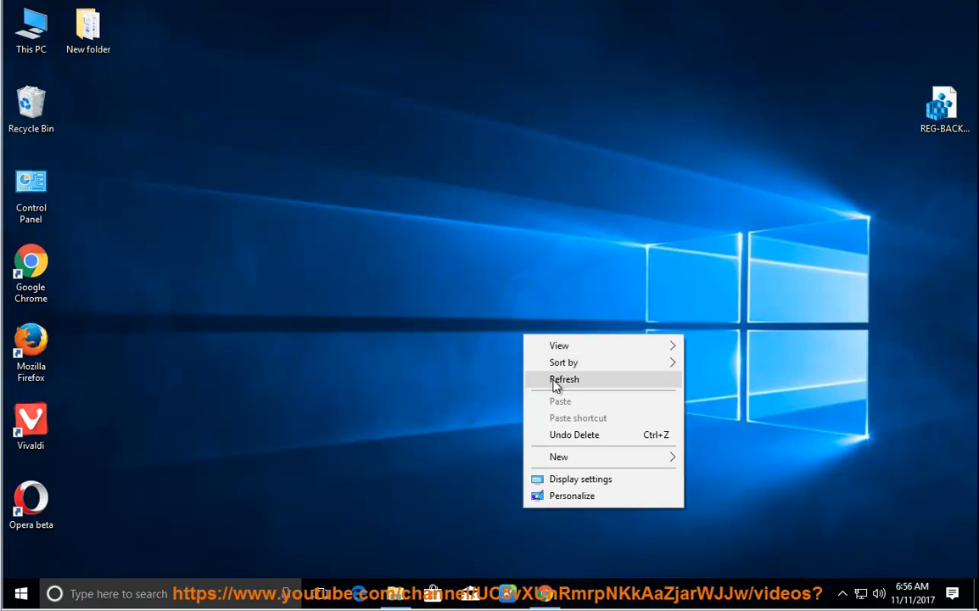
Step: Refresh the desktop and bring up Start's power options to restart the PC
{"action": "left_click", "coordinate": [563, 380]}
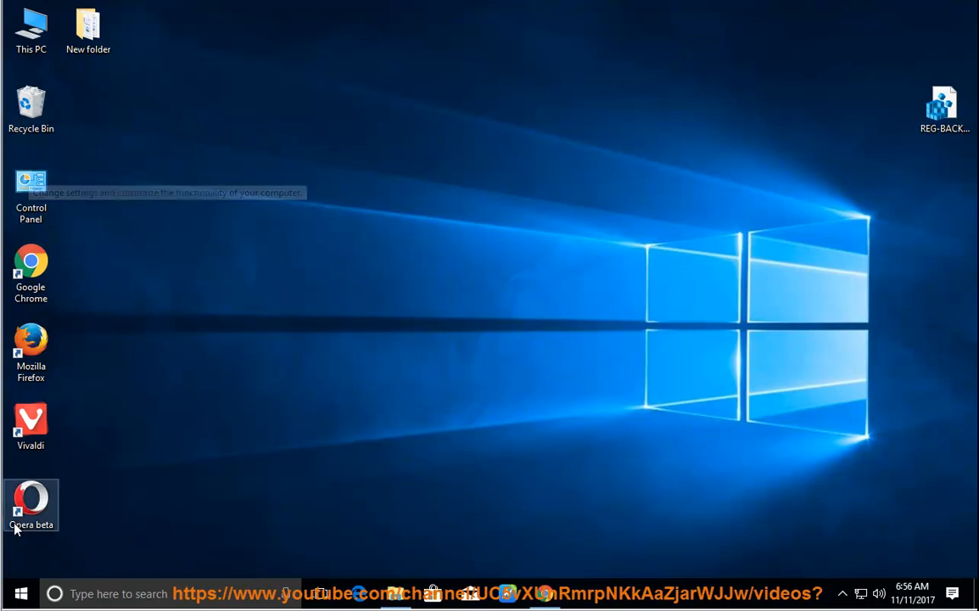
{"action": "left_click", "coordinate": [21, 592]}
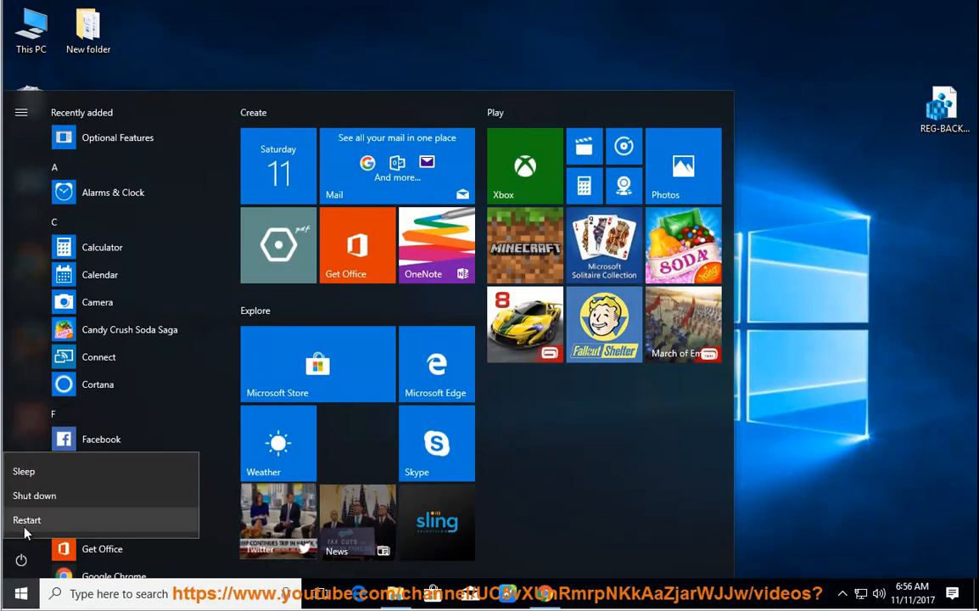